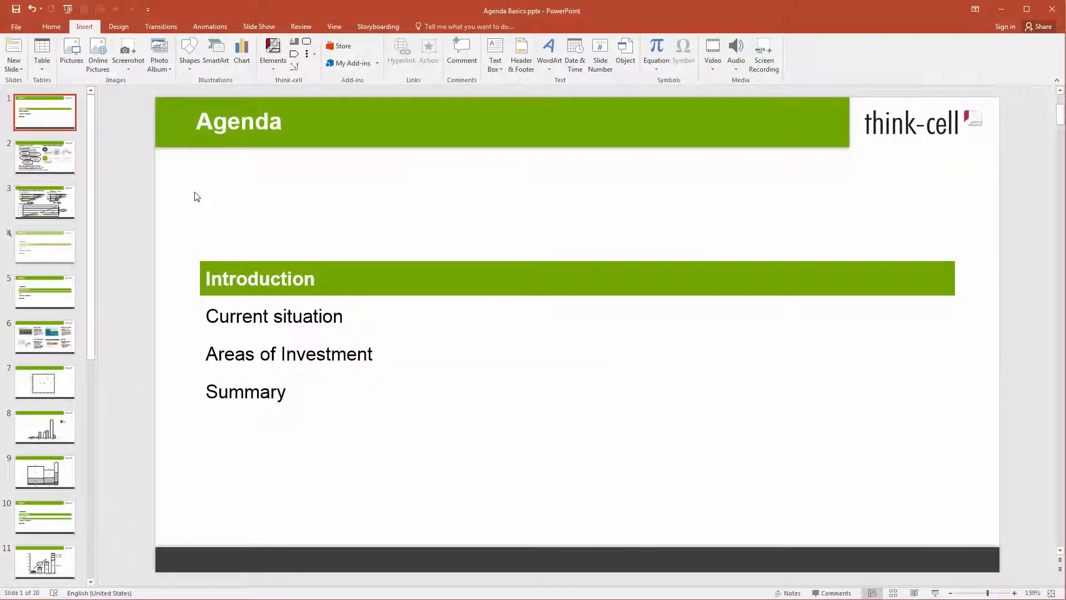
- Browse the finished deck's agenda slides: Current situation, Asia, Areas of Investment and the next one
left_click(44, 293)
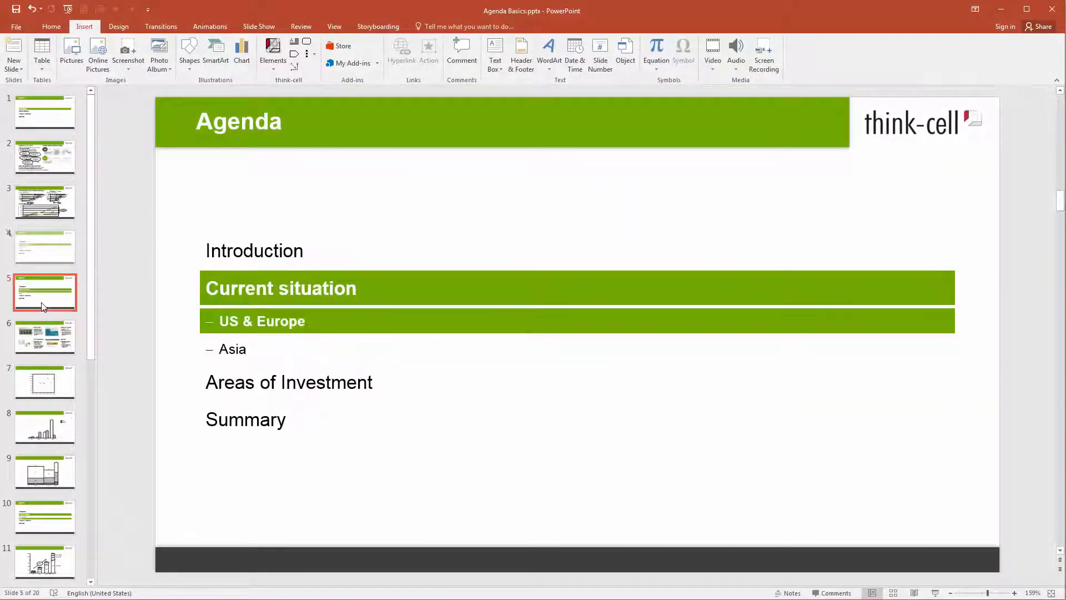
left_click(44, 517)
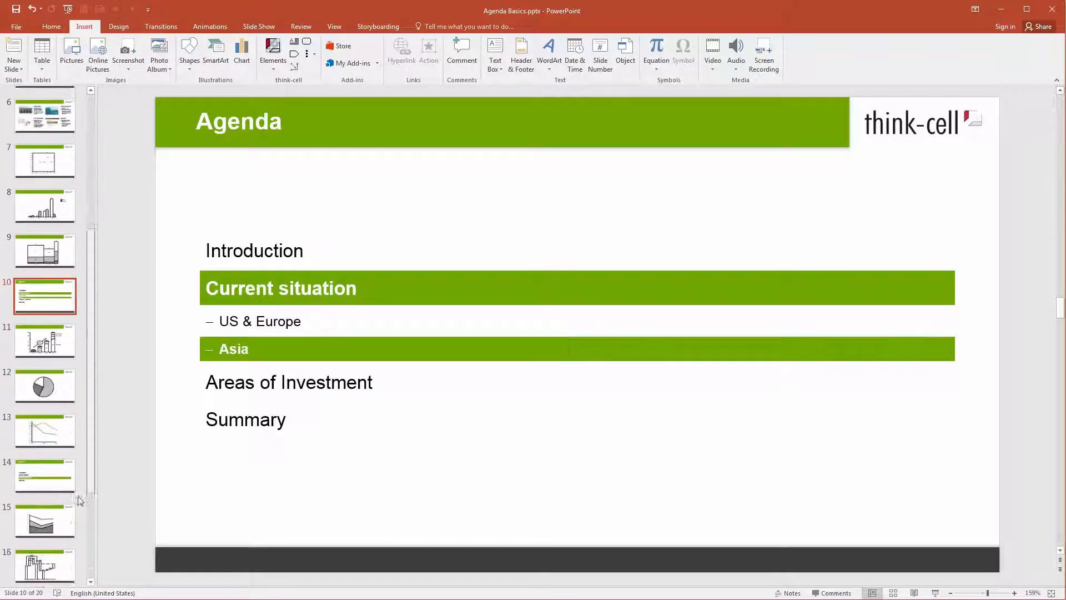
left_click(44, 351)
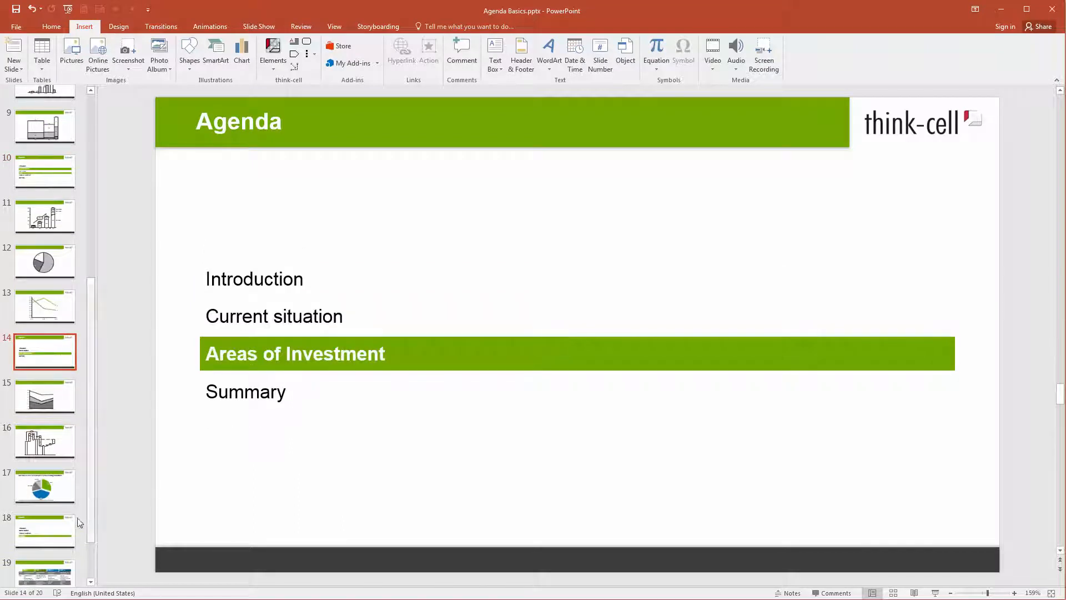
left_click(44, 531)
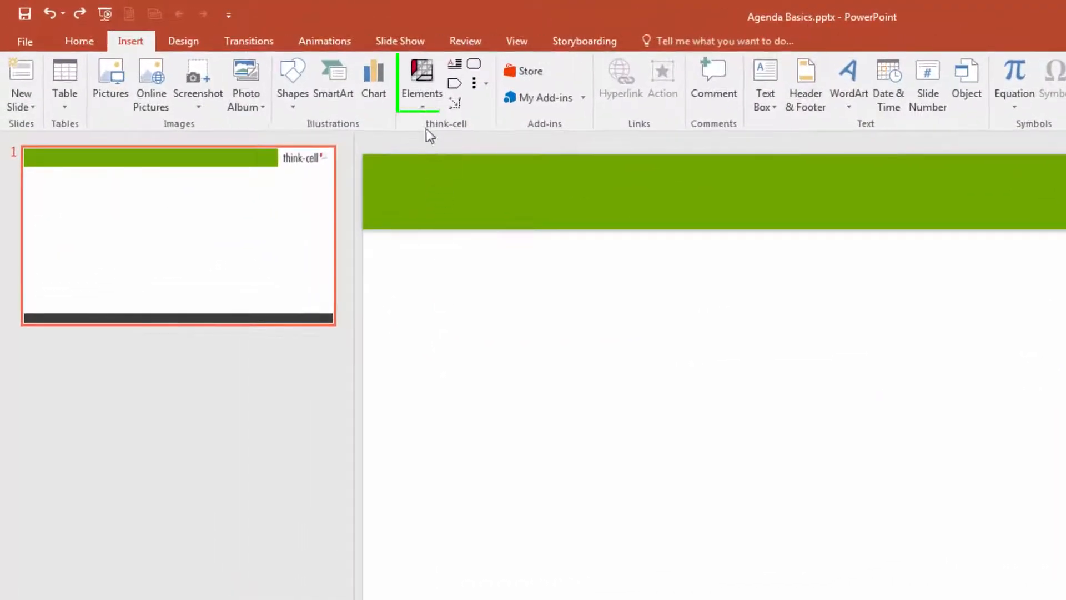
- Insert a think-cell Chapter agenda slide titled 'Introduction' and widen its bar across the slide
left_click(421, 85)
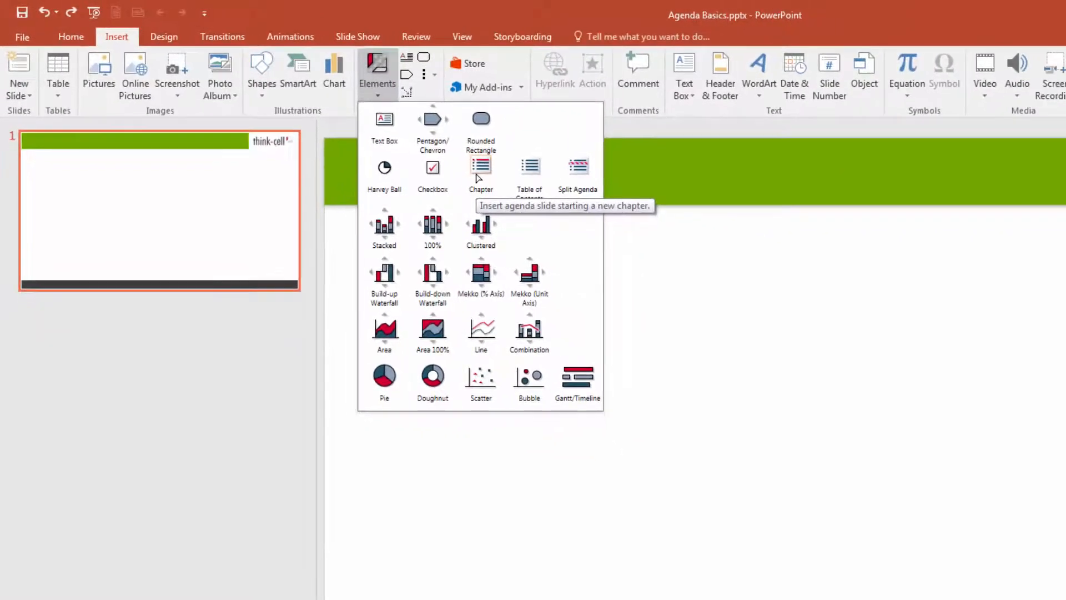
left_click(480, 169)
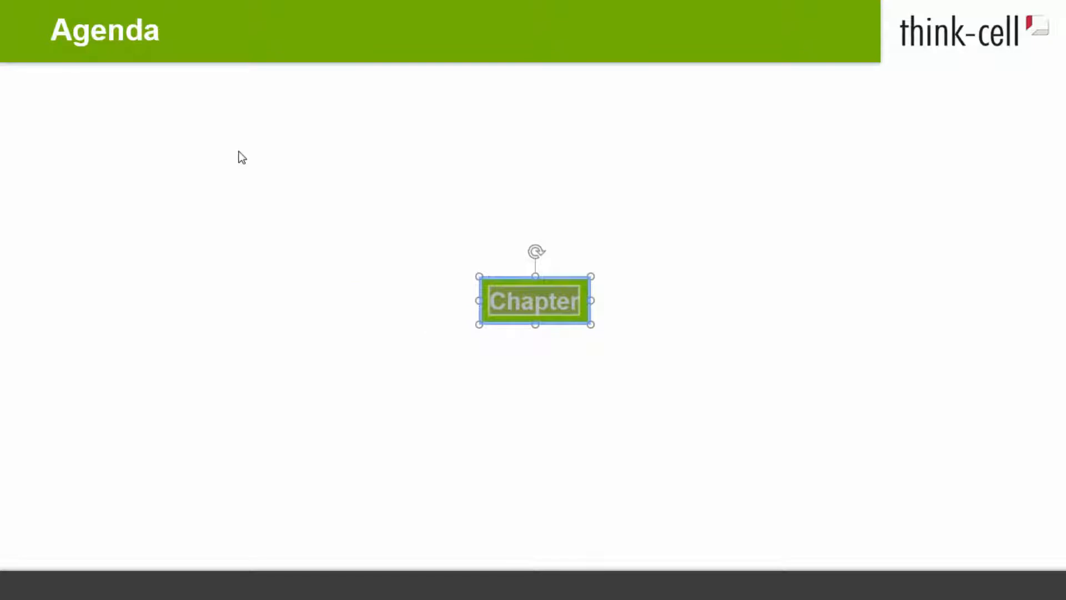
type("Introd")
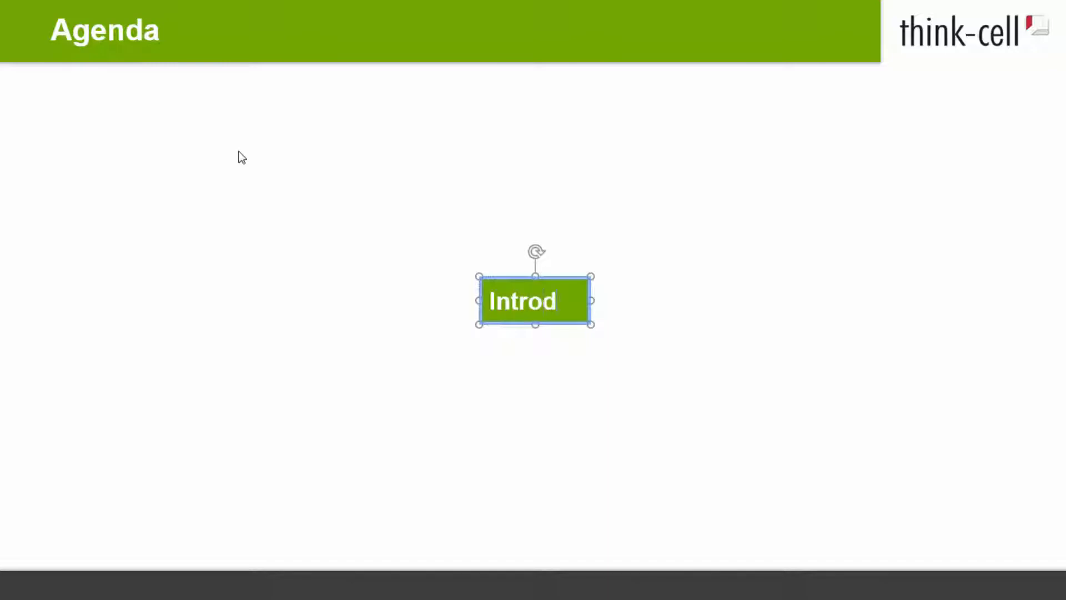
type("uction")
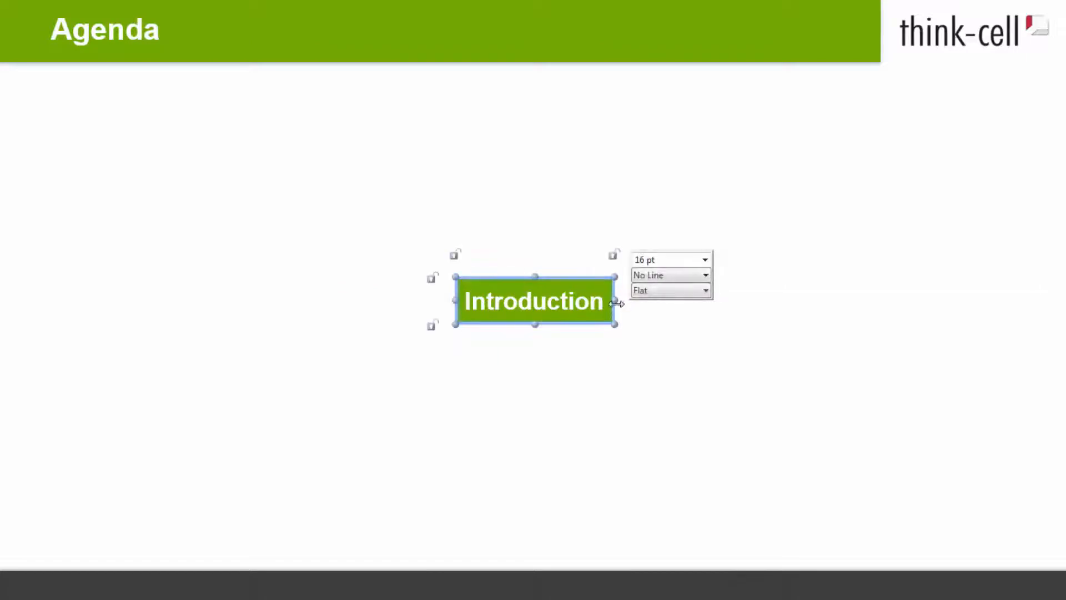
left_click_drag(615, 304, 1016, 303)
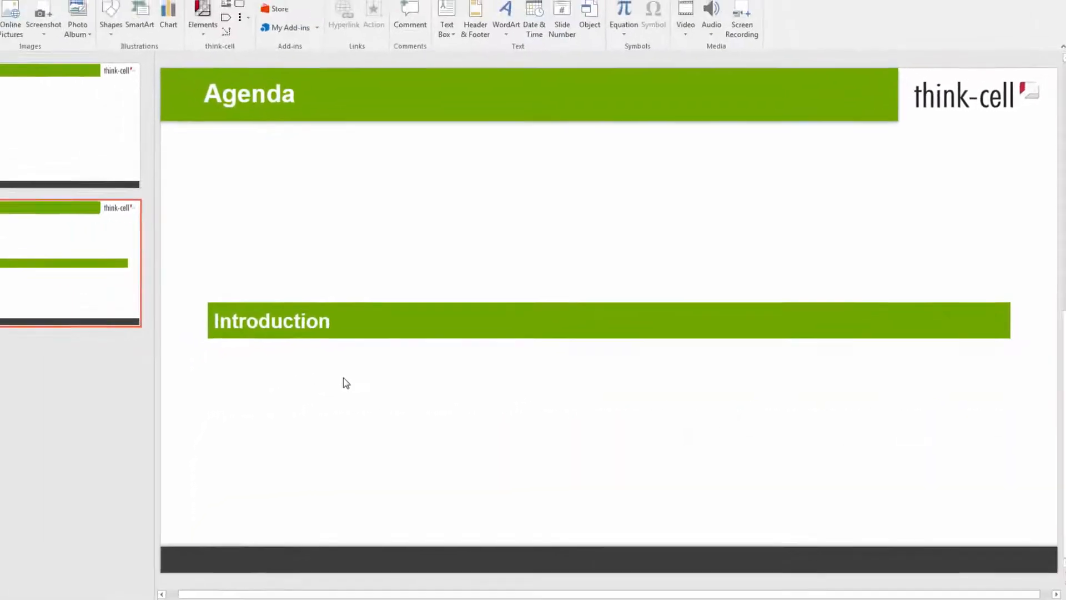
- Add further agenda chapters, naming the new one 'Areas of investment'
left_click(273, 52)
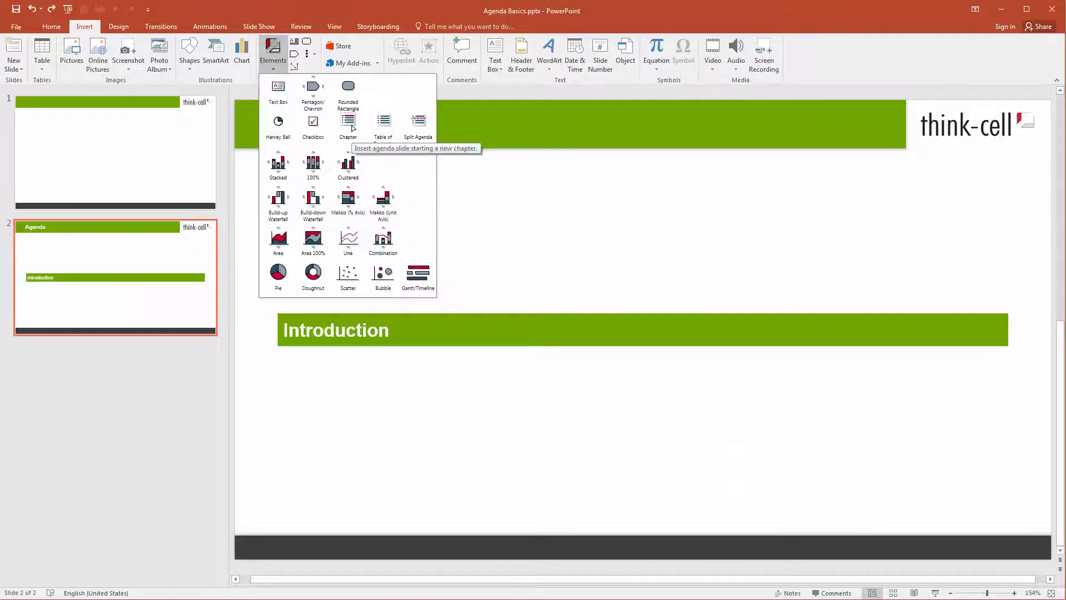
left_click(348, 122)
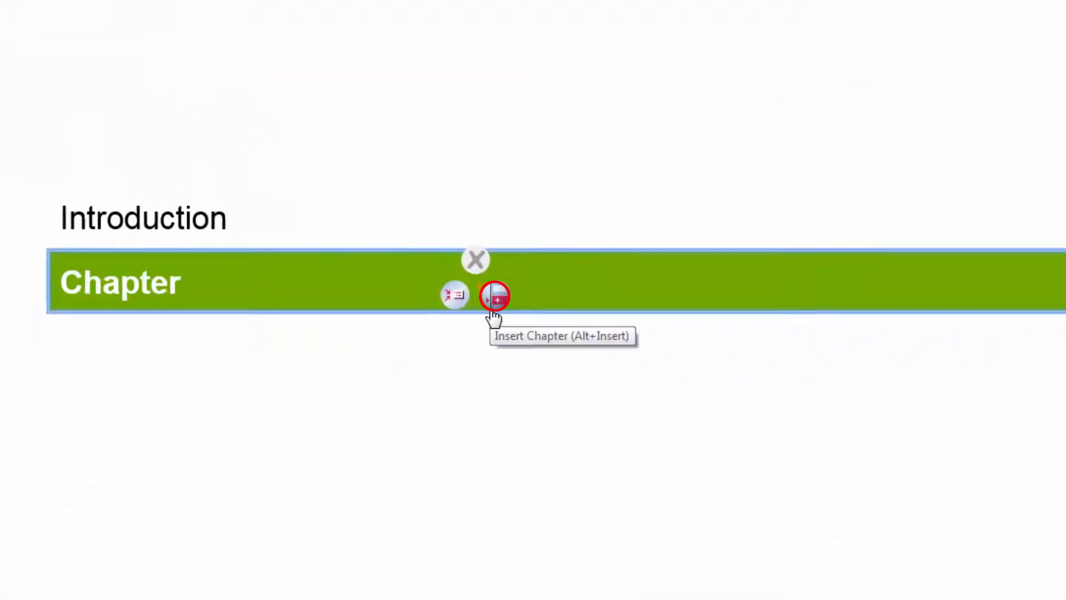
left_click(495, 295)
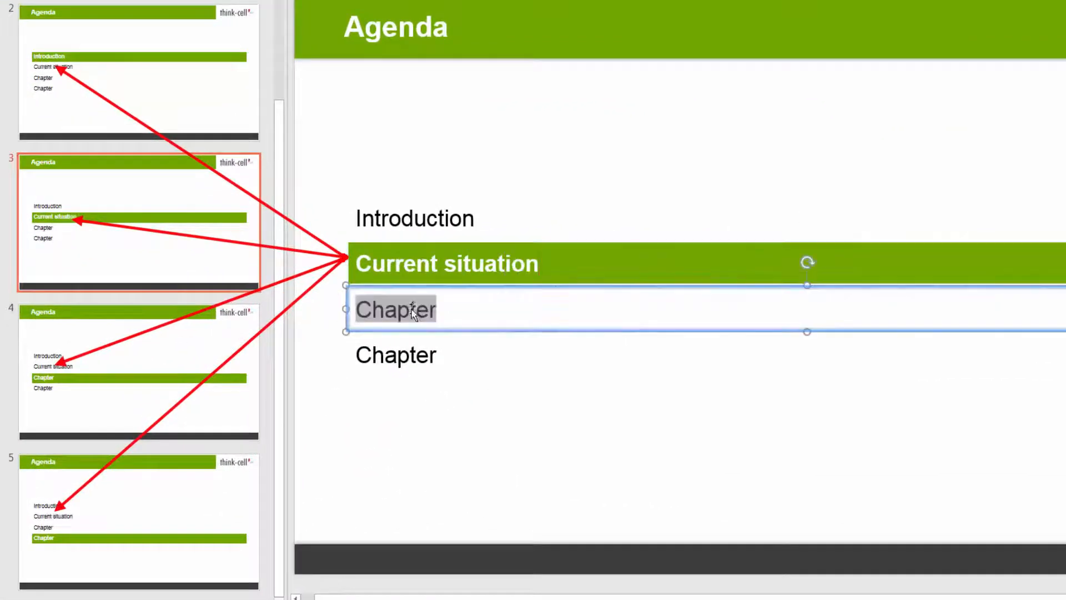
type("Areas of investment")
left_click(708, 354)
type("Summary")
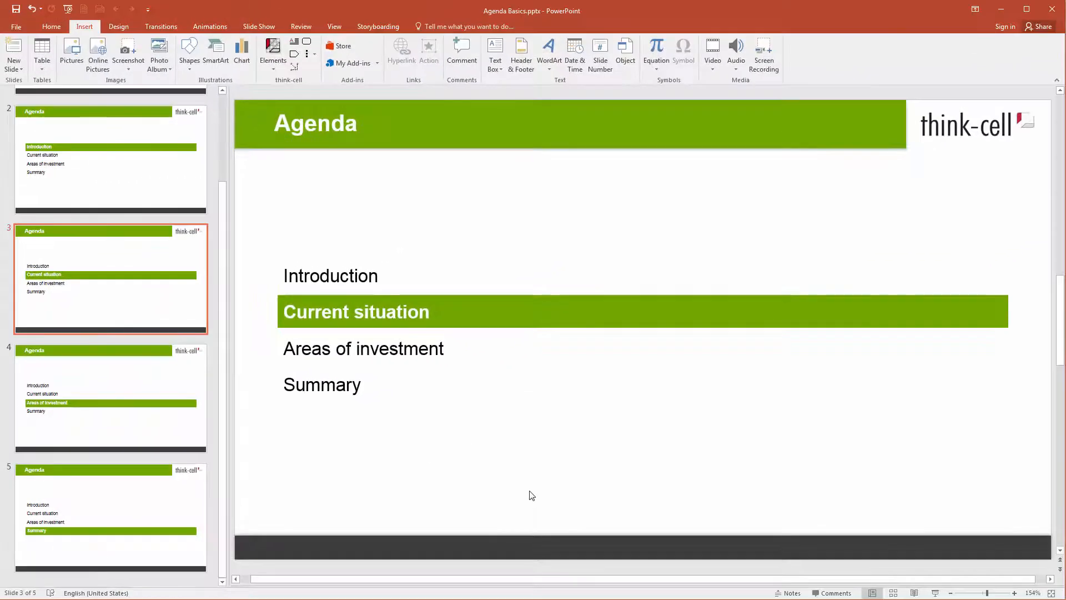
- Review the Areas of investment, Introduction and Summary agenda slides in the thumbnail pane
left_click(110, 398)
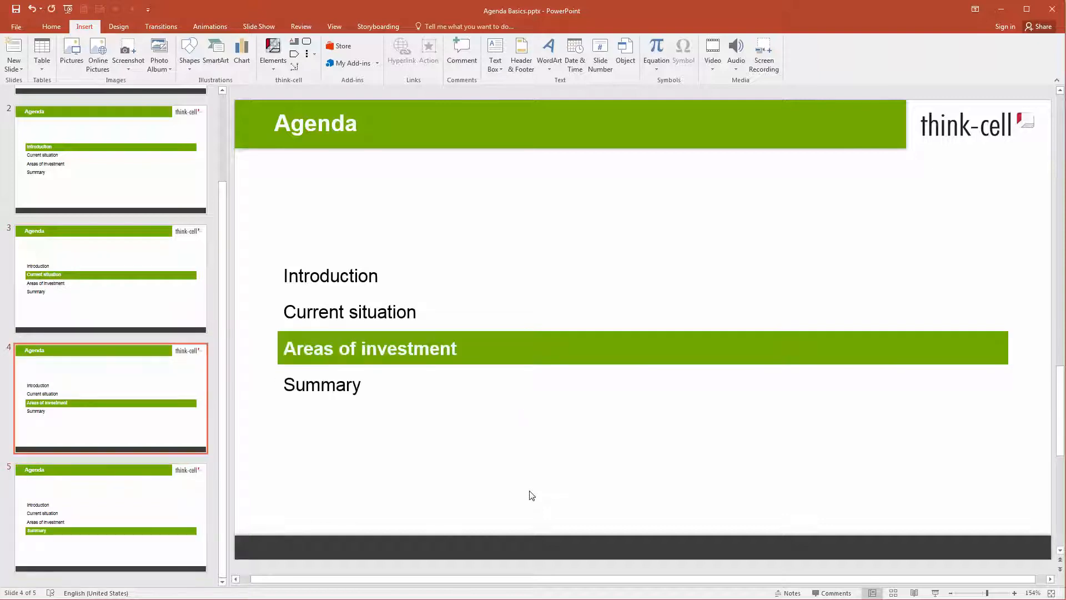
left_click(111, 158)
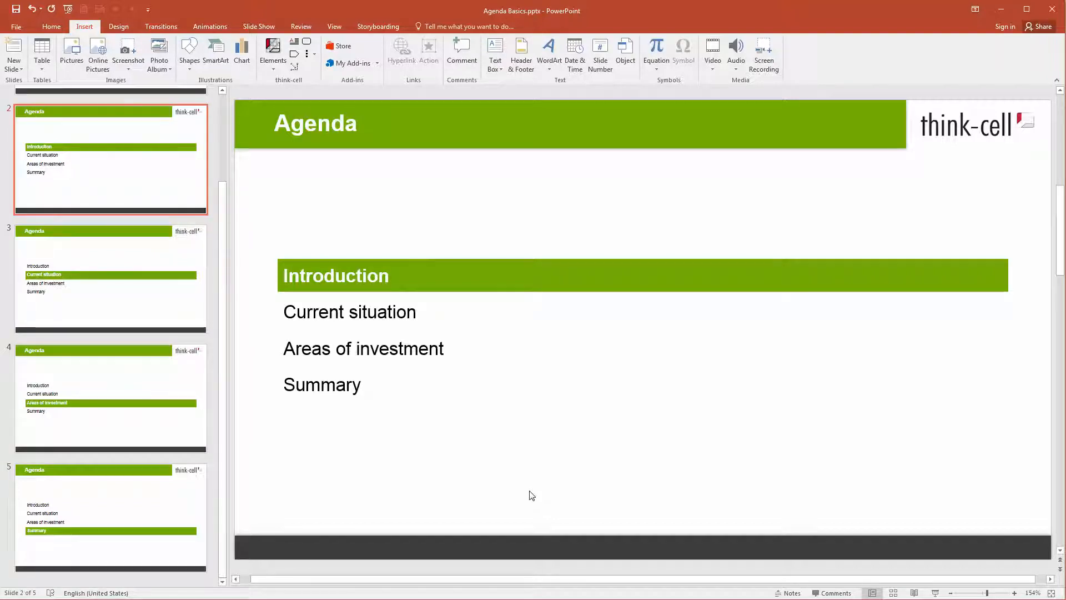
left_click(110, 518)
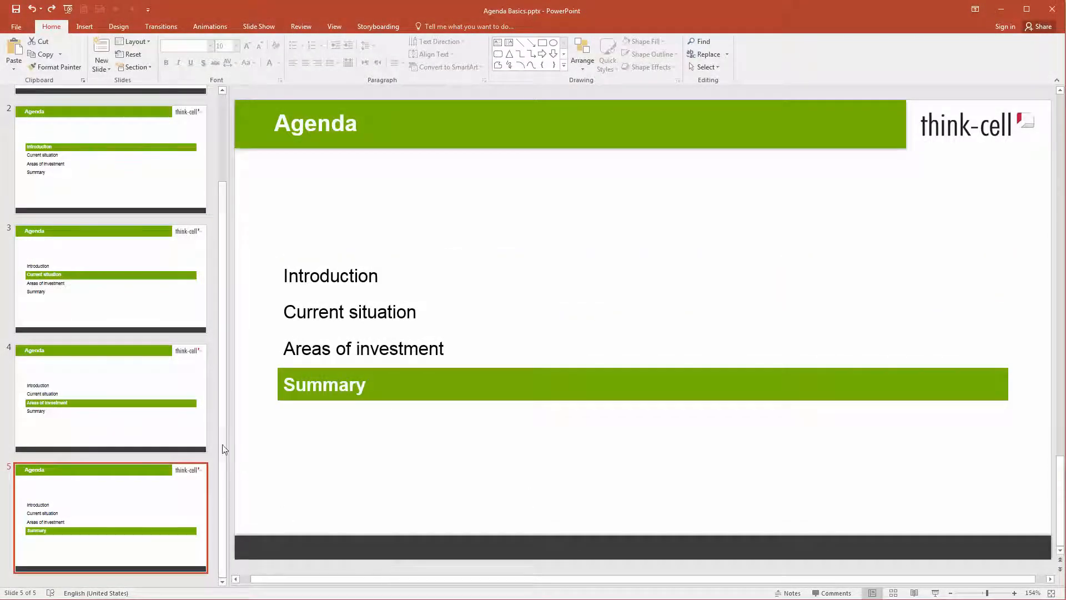
left_click(109, 398)
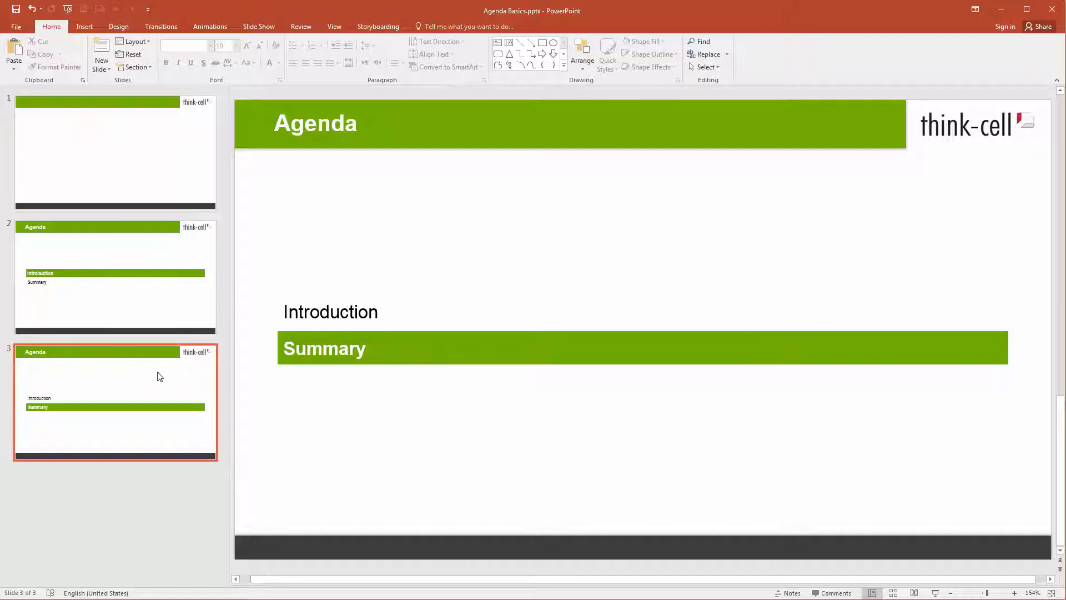
- Delete the Summary agenda slide from the deck
right_click(157, 377)
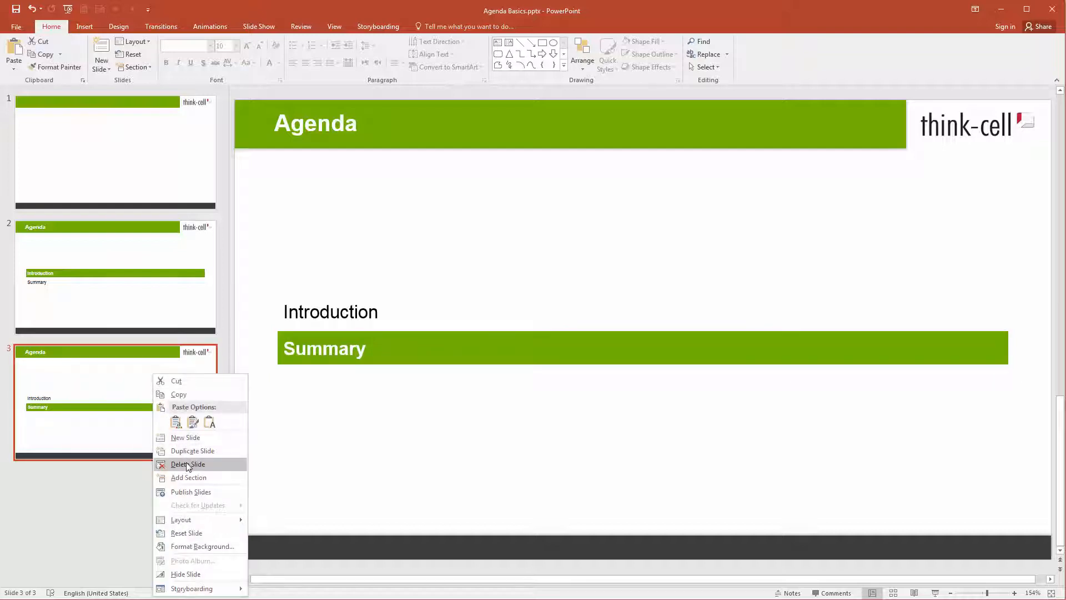
left_click(186, 465)
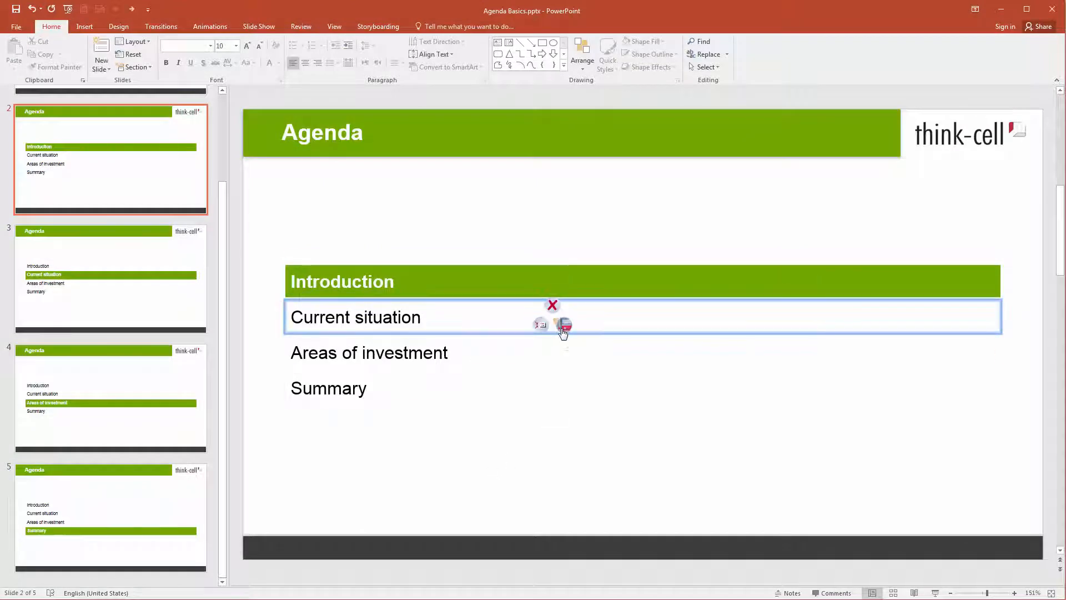
- Add 'US & Europe' as a sub-chapter of Current situation and adjust its outline level
type("US &")
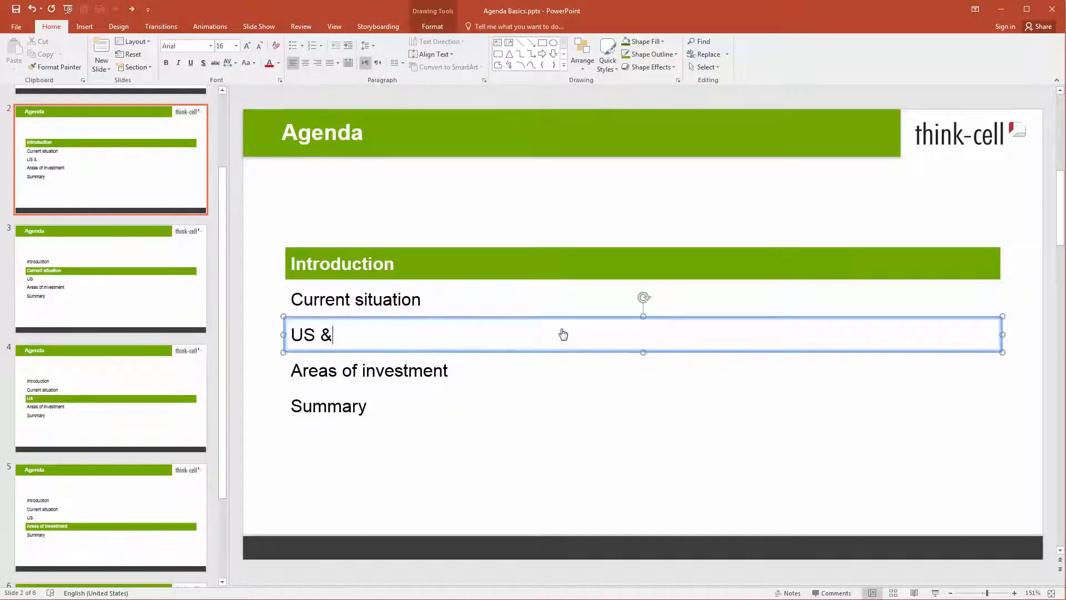
type("Europe")
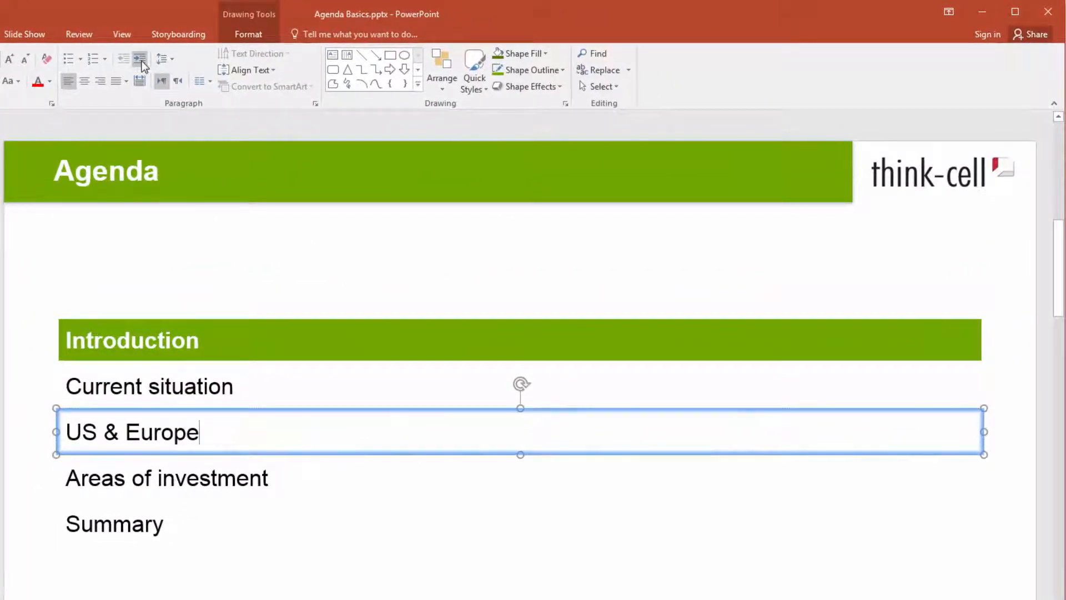
mouse_move(140, 59)
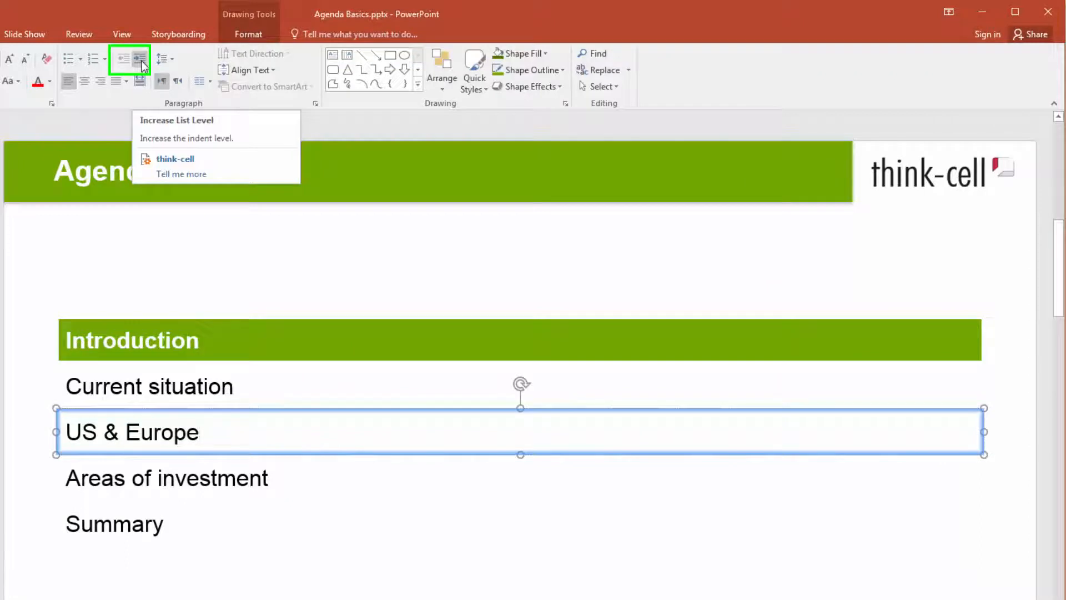
left_click(140, 59)
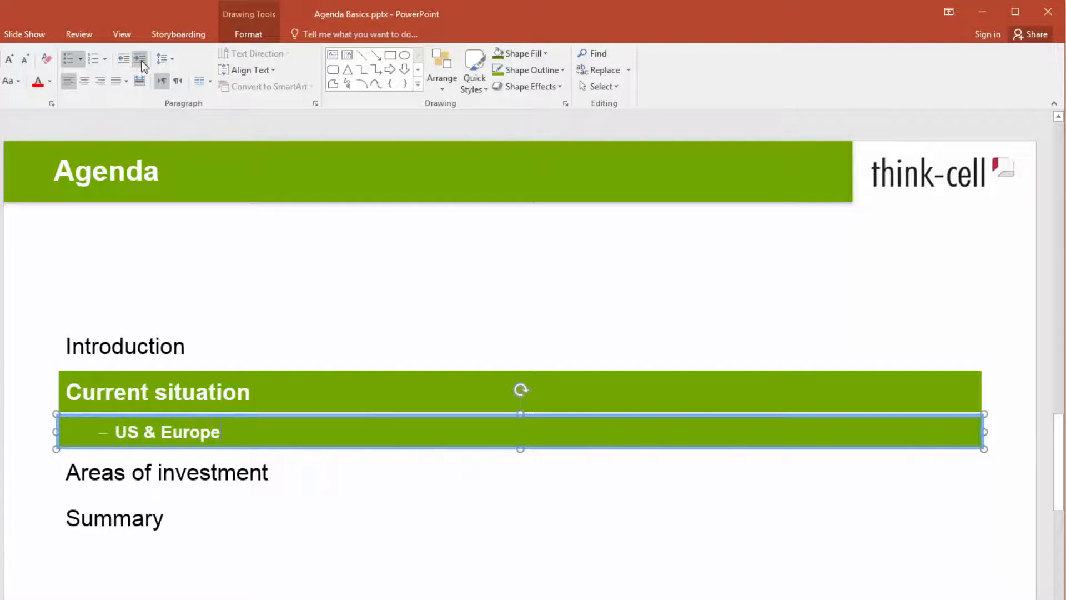
key("shift+alt+left")
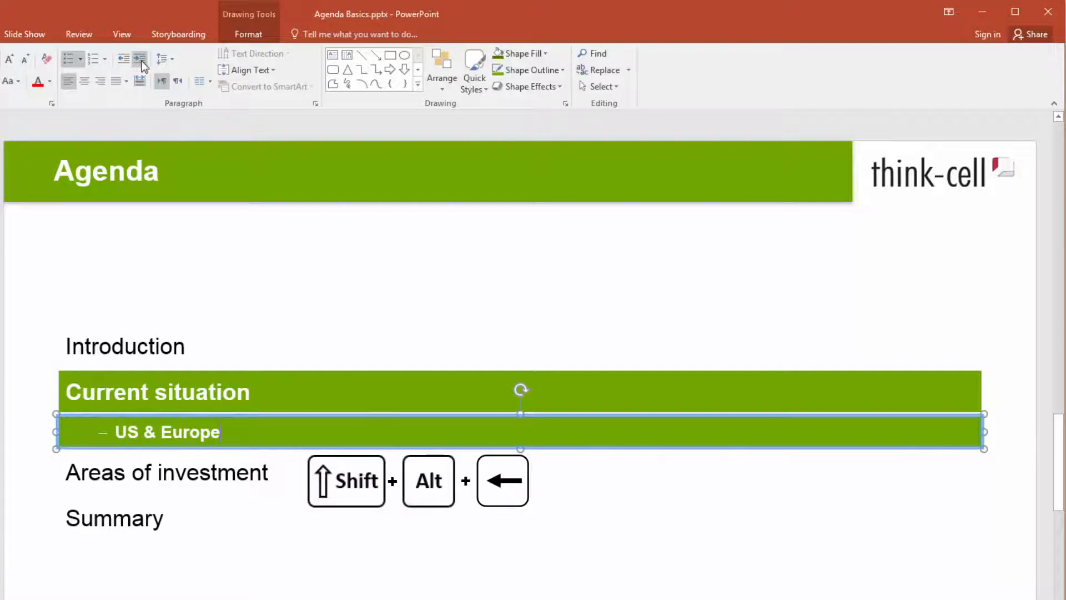
key("shift+alt+left")
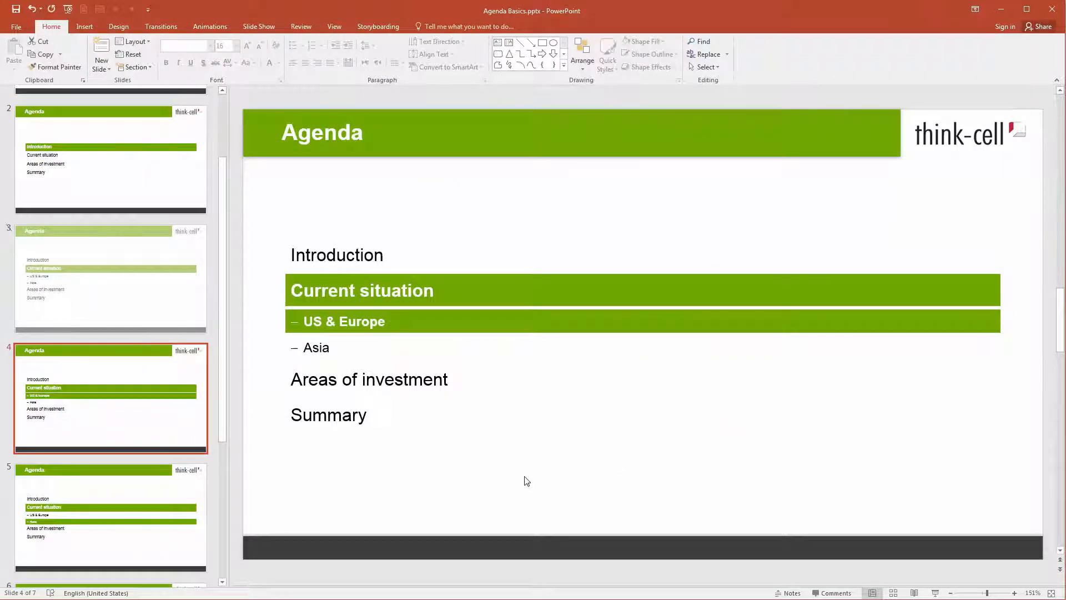
mouse_move(320, 519)
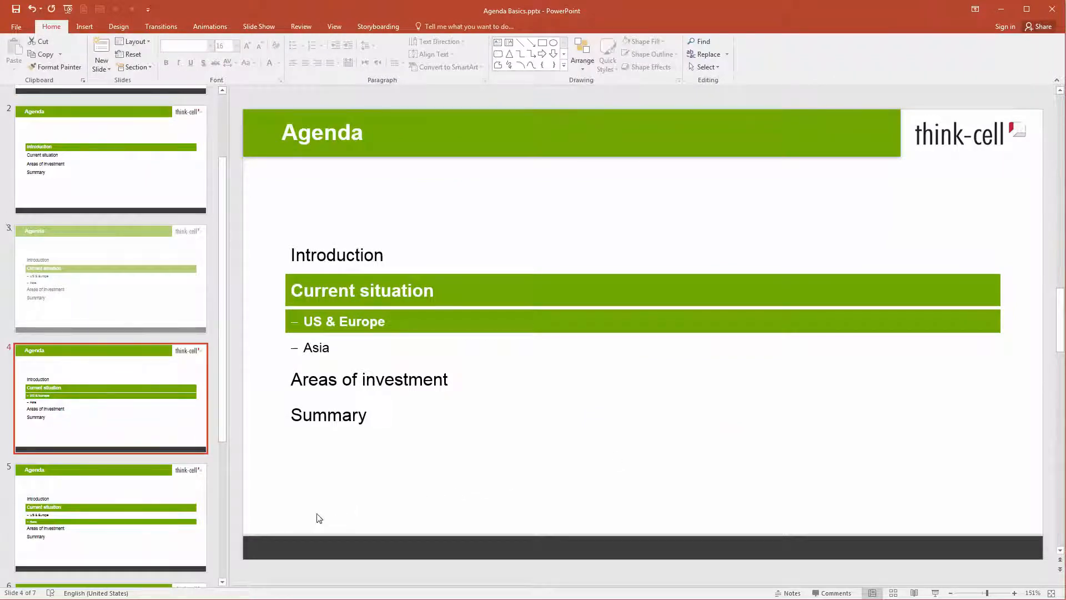
- Review the Asia, Areas of investment and Summary chapter slides
left_click(111, 519)
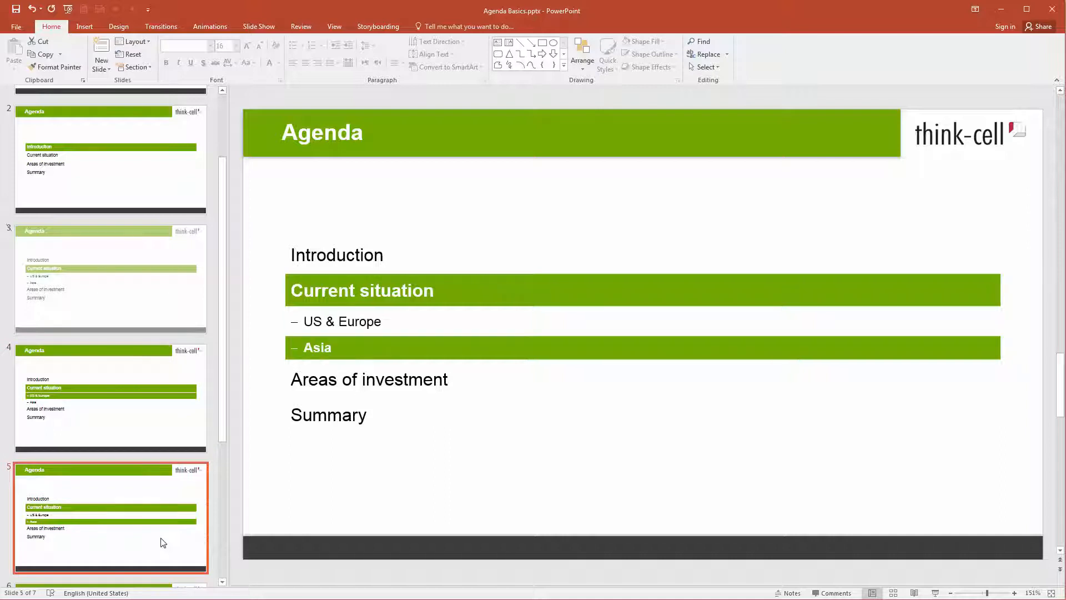
left_click(110, 159)
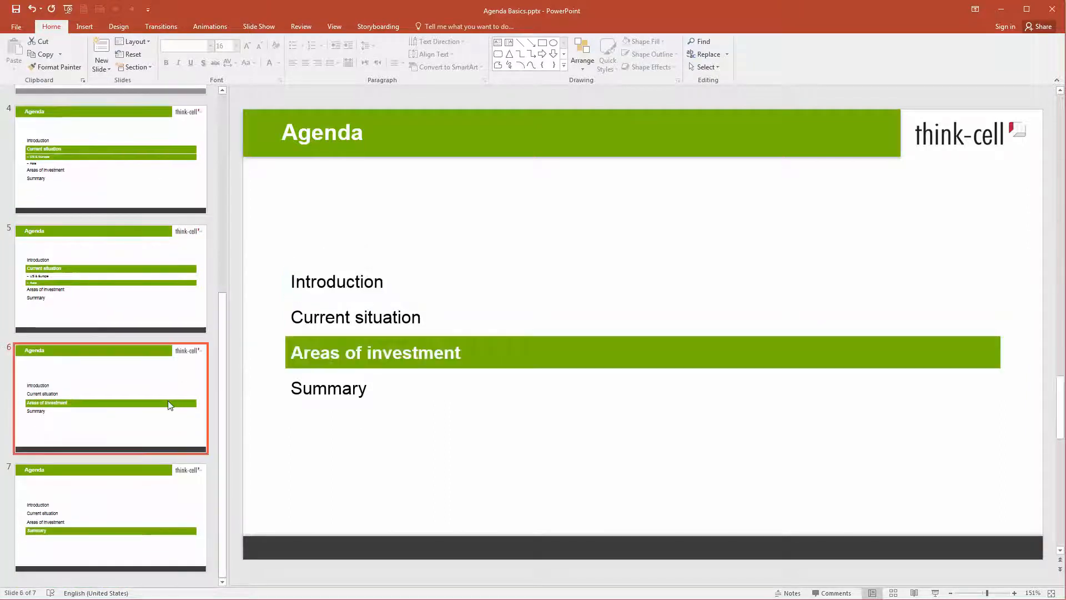
left_click(110, 518)
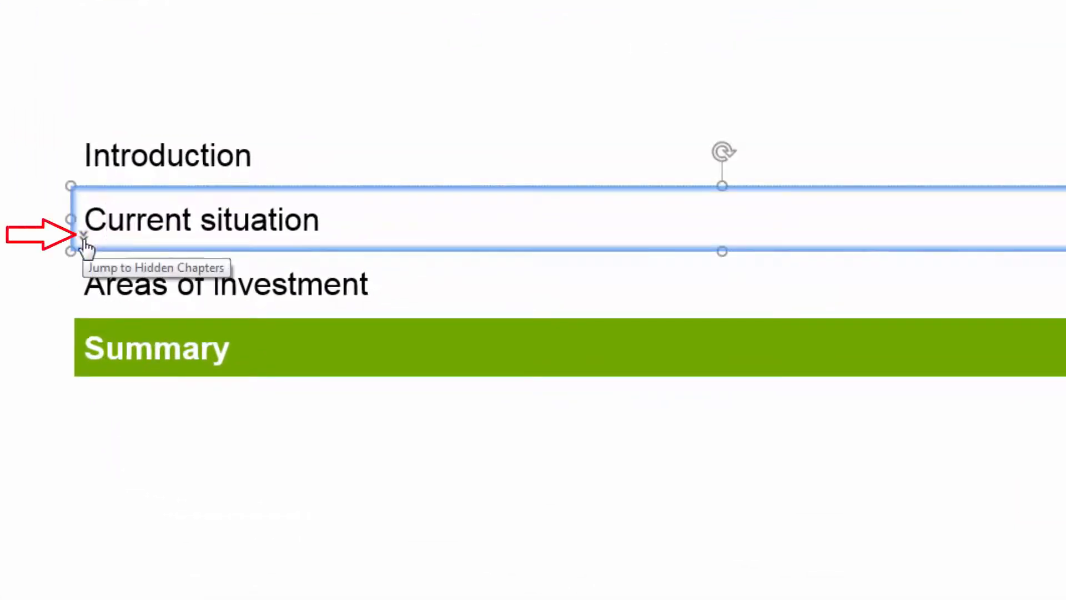
- Jump from the Summary slide to the chapters hidden under Current situation
left_click(92, 220)
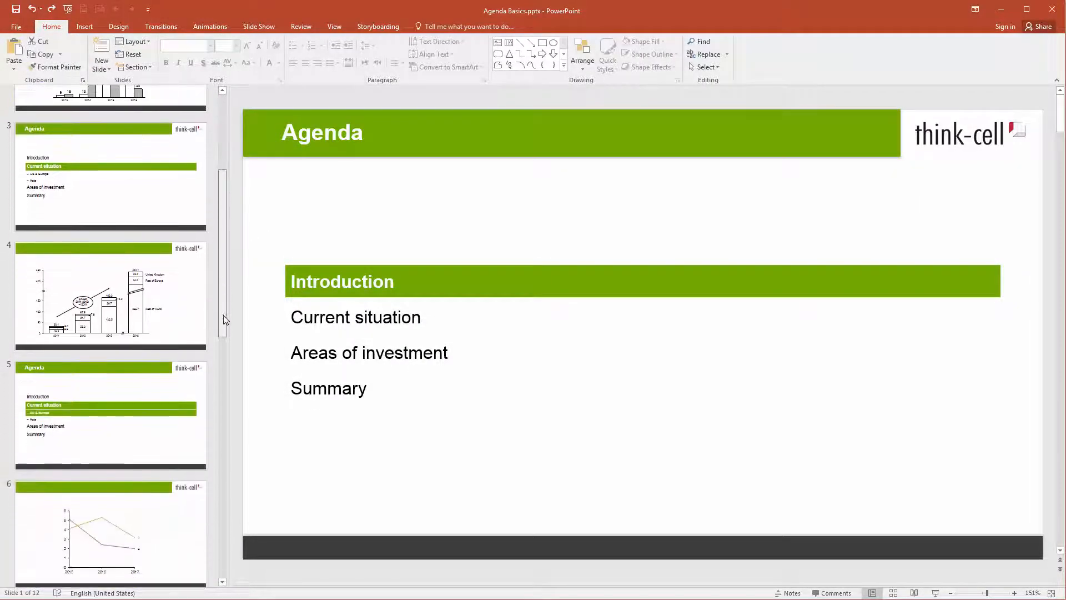
scroll("down", 3)
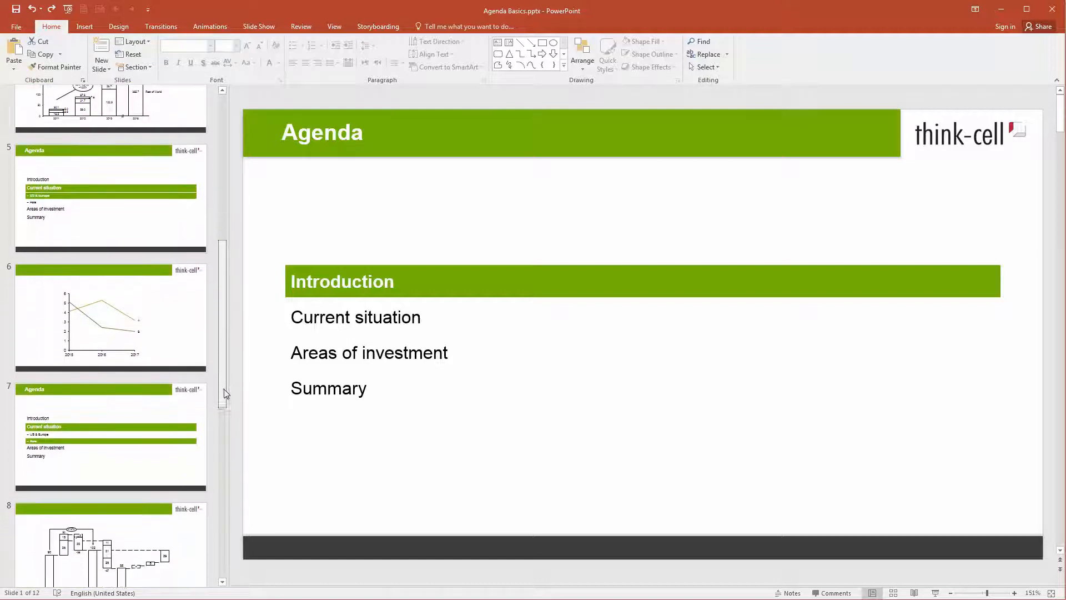
scroll("down", 3)
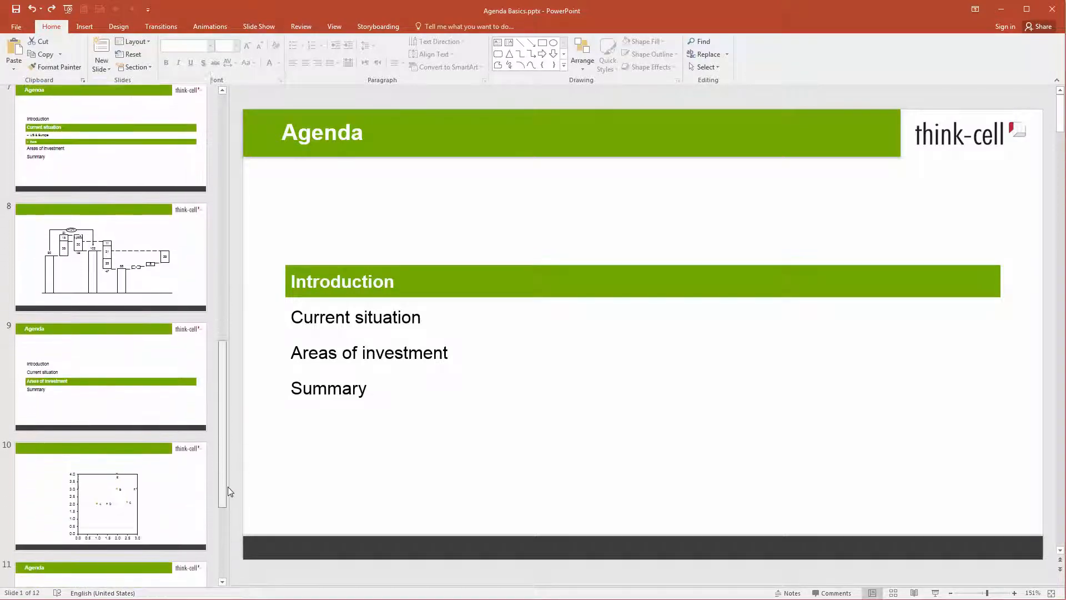
scroll("down", 3)
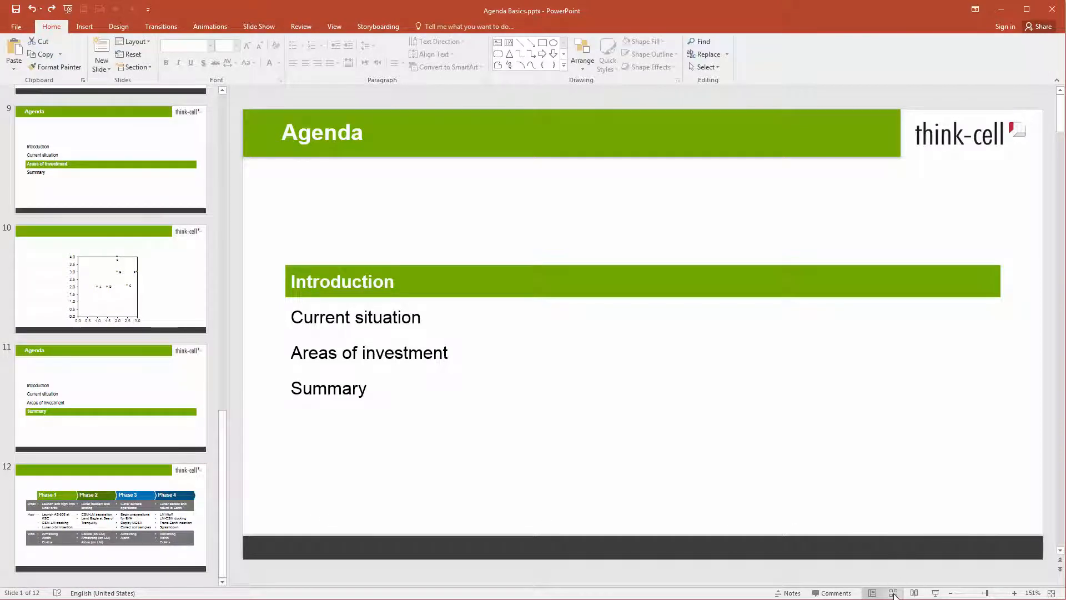
- Switch to Slide Sorter view to see all slides as a grid
left_click(893, 592)
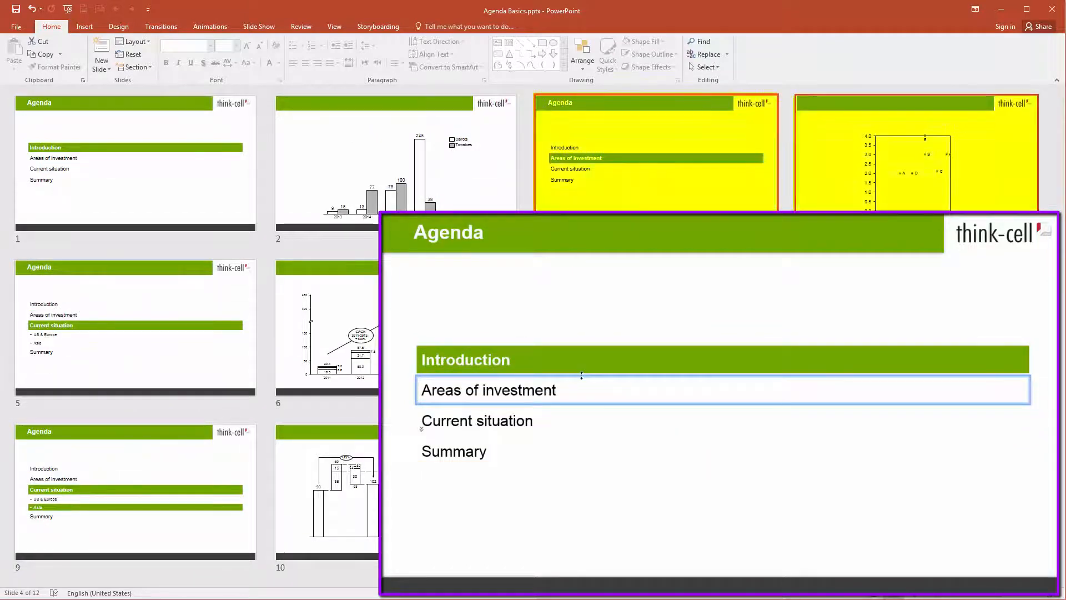
mouse_move(639, 542)
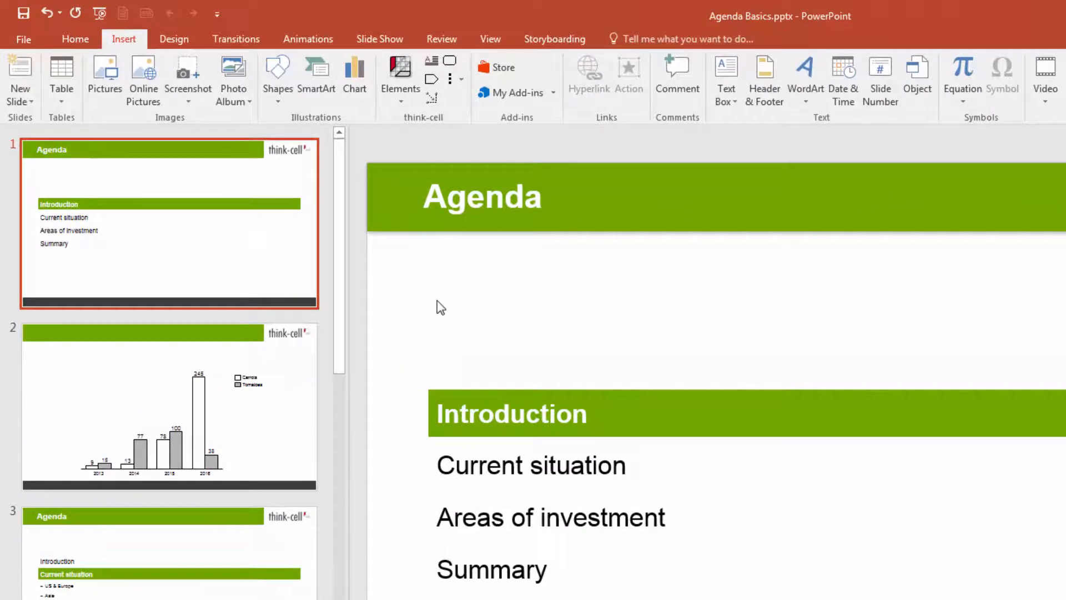
- Show the think-cell Elements gallery with Chapter, Table of Contents and Split Agenda
left_click(398, 78)
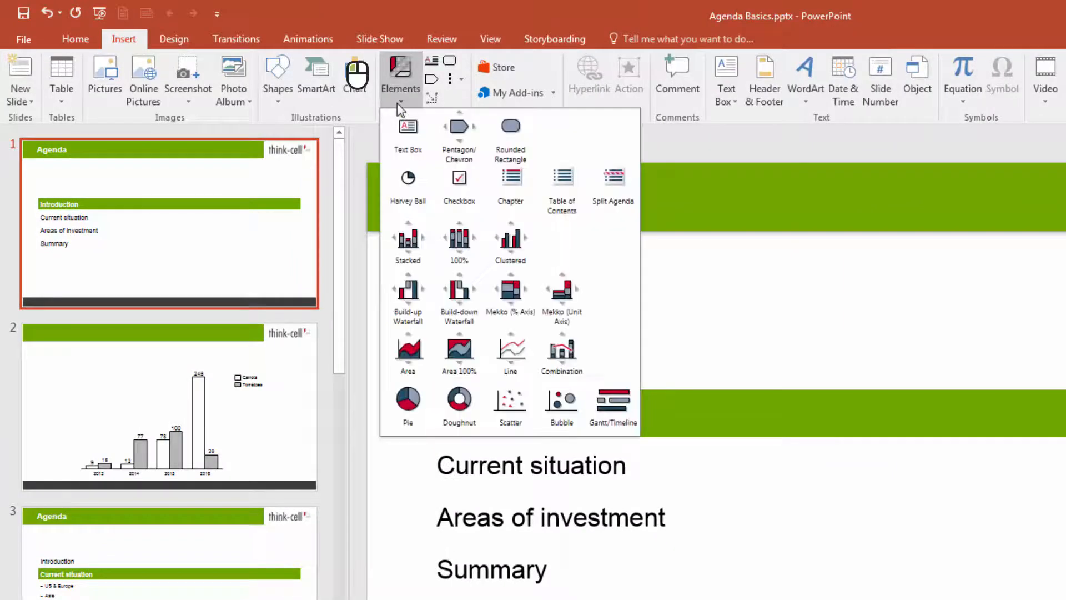
mouse_move(562, 179)
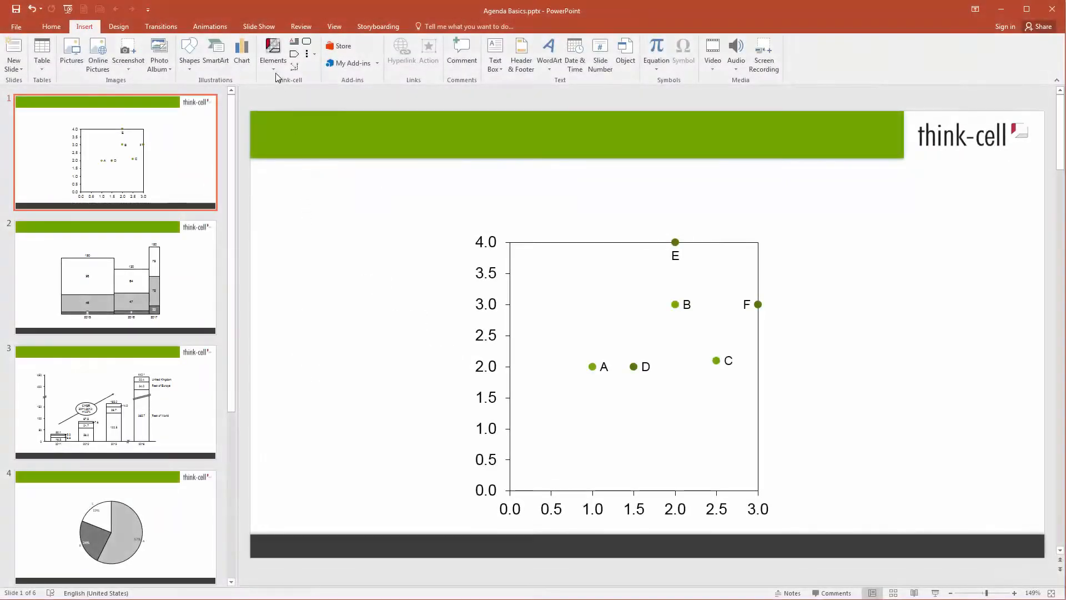
- Insert a think-cell Table of Contents agenda slide and select its empty agenda
left_click(273, 54)
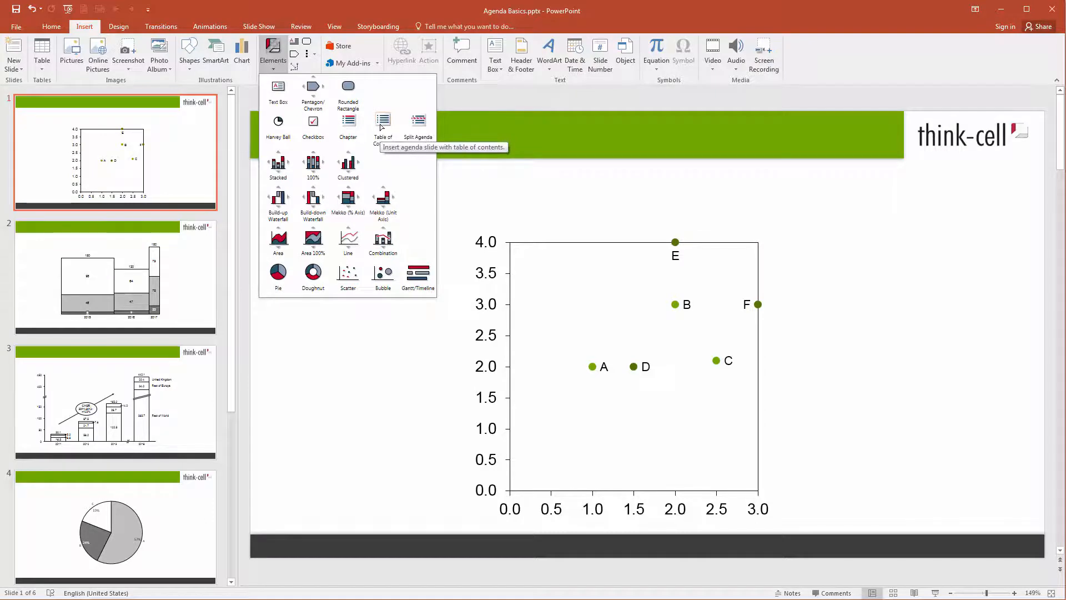
left_click(382, 122)
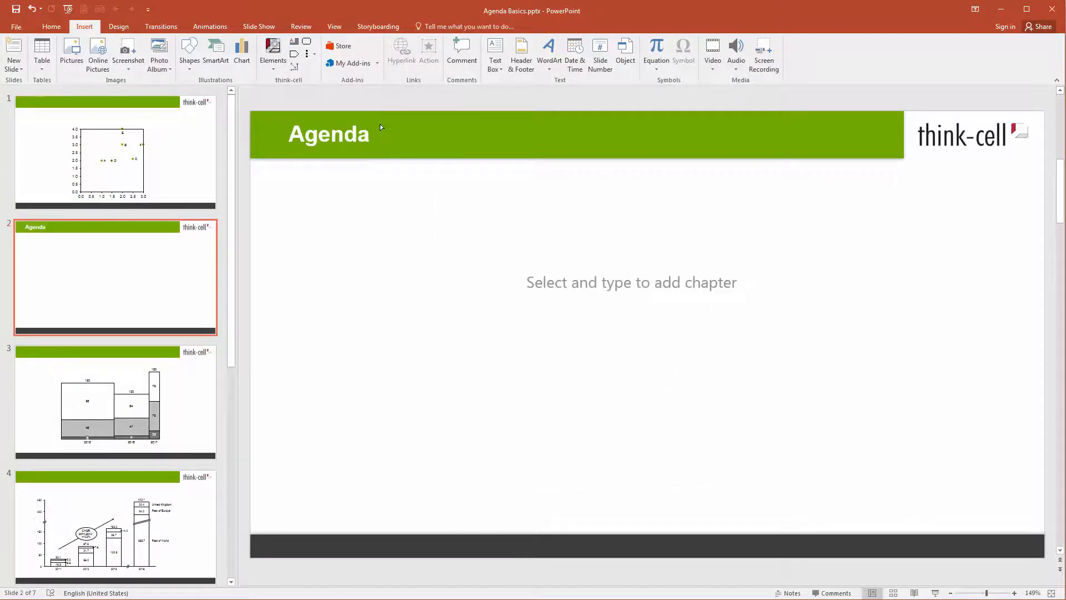
left_click(631, 282)
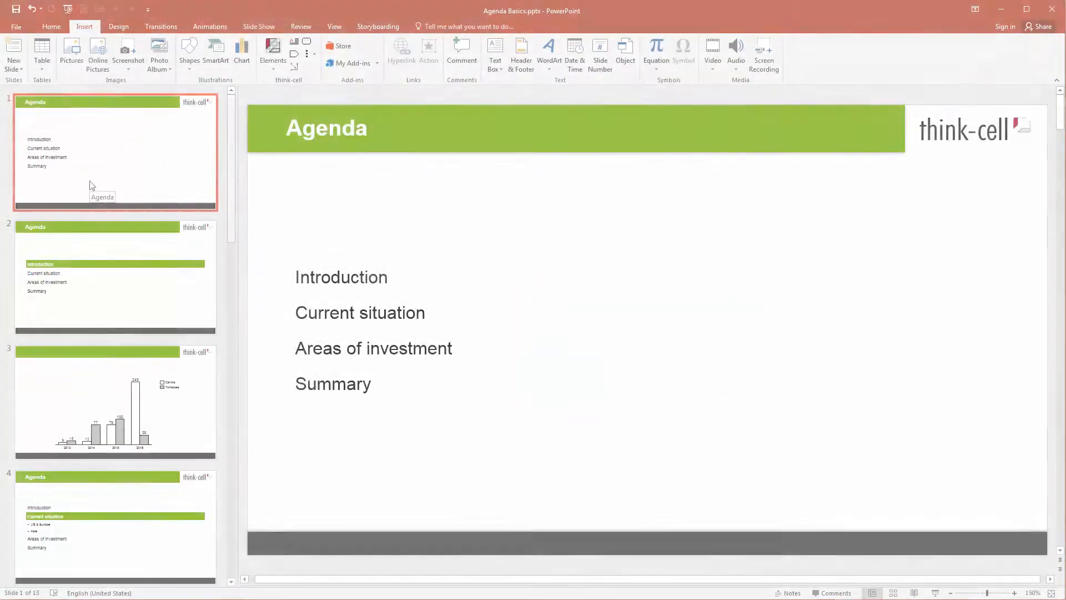
- Move the table-of-contents slide to the end of the deck, after the scatter chart
scroll("down", 3)
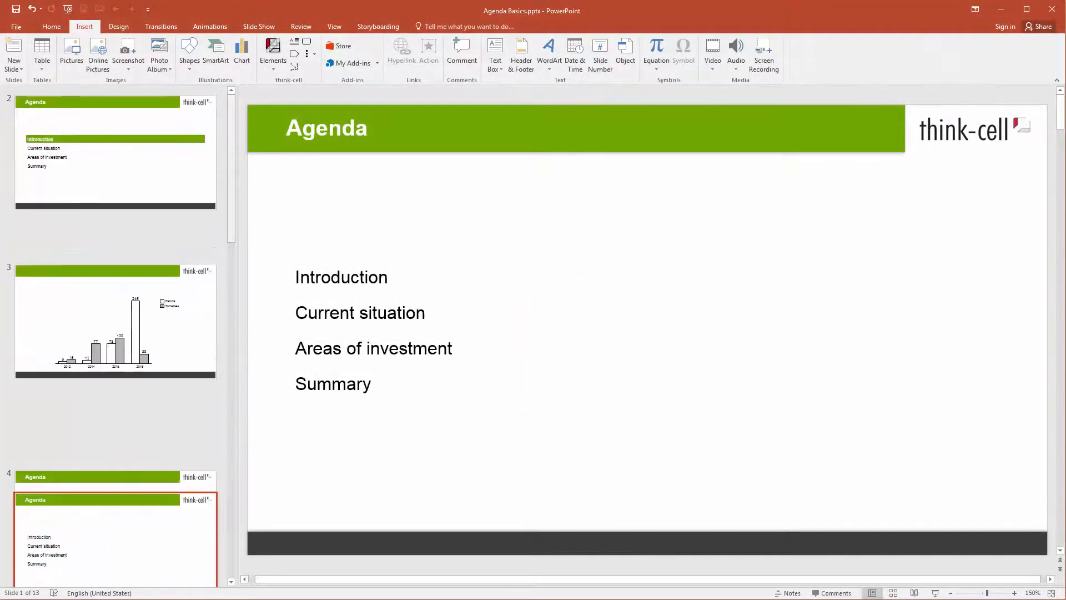
scroll("down", 3)
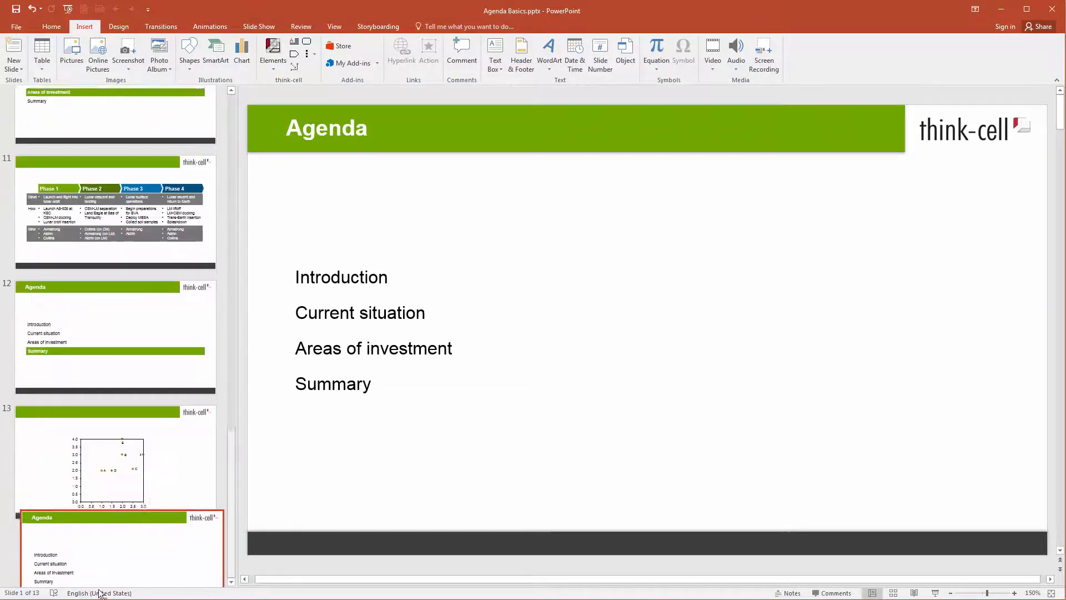
scroll("down", 3)
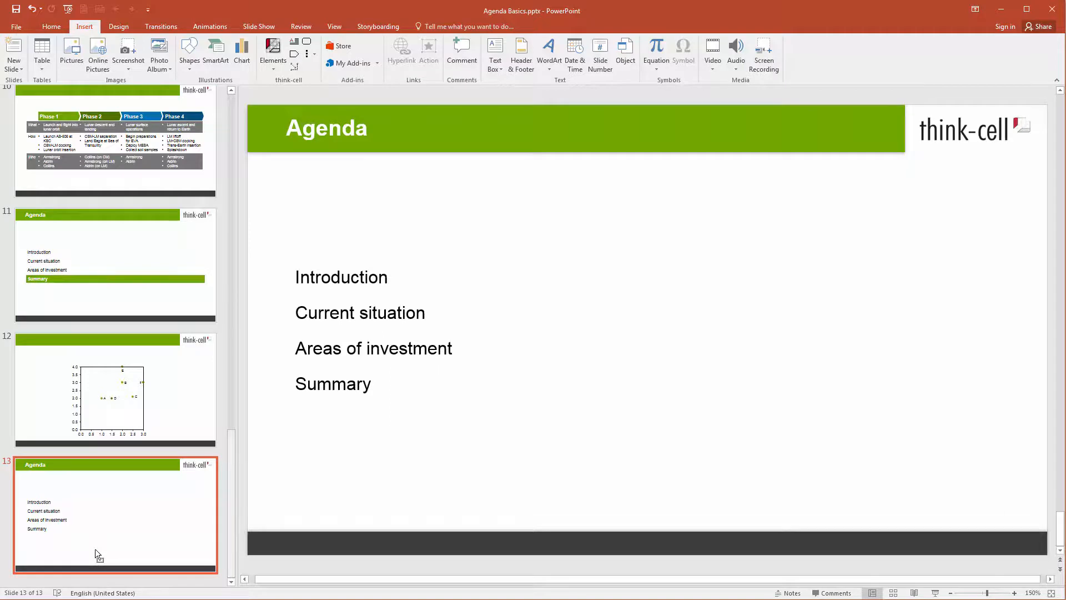
mouse_move(145, 293)
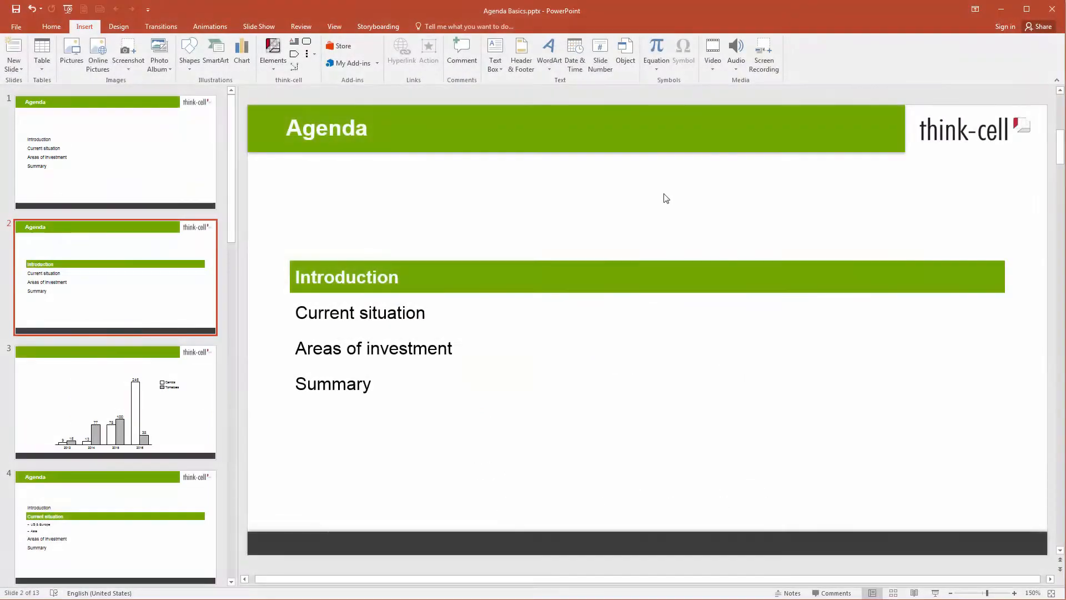
- Start the slide show from the Introduction chapter slide, 2 of 13
left_click(373, 347)
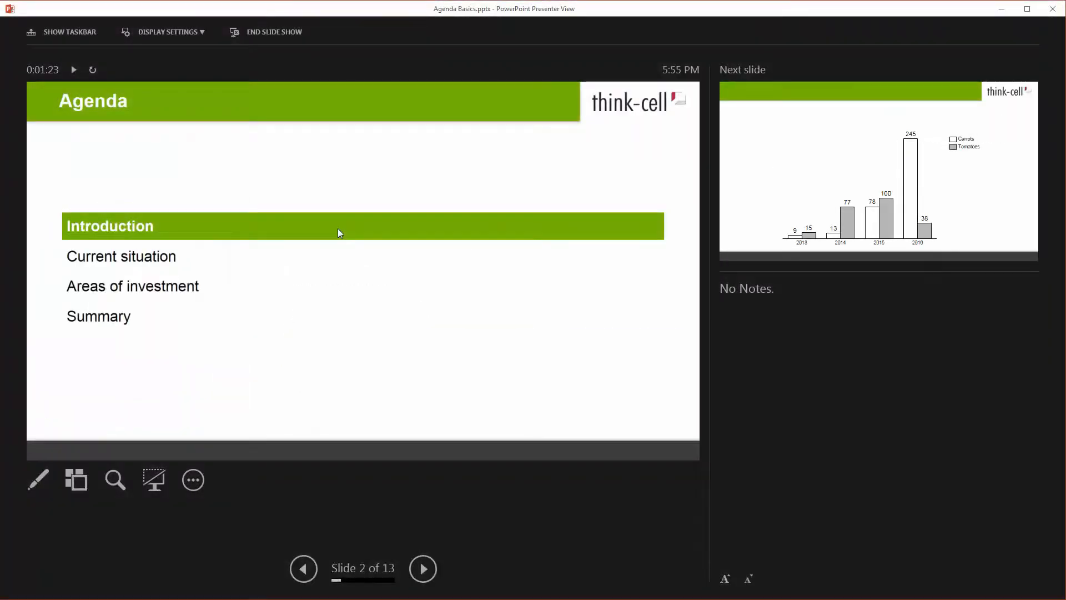
mouse_move(320, 279)
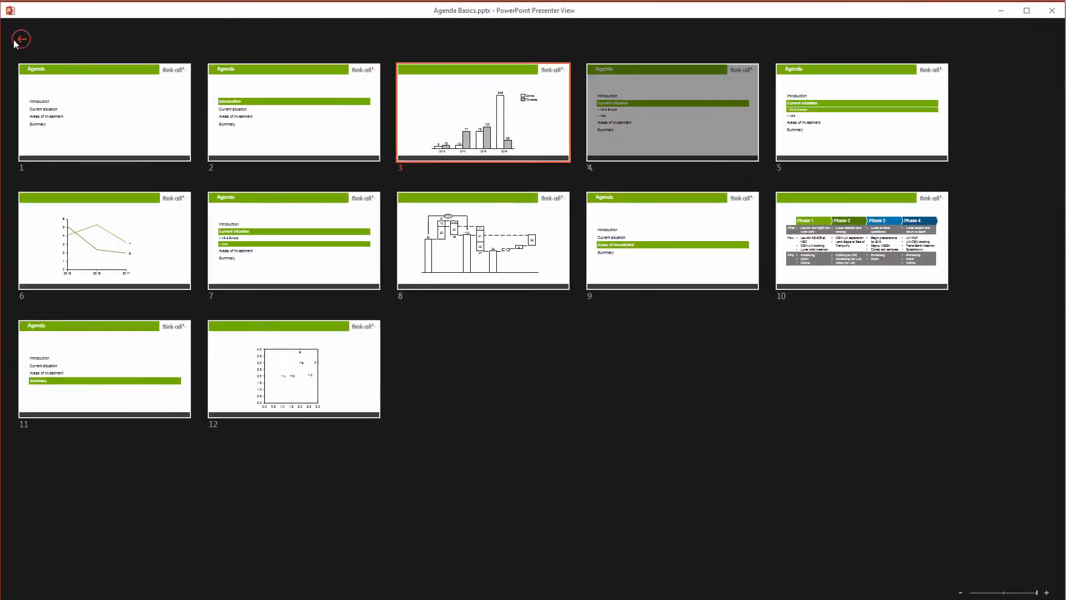
- Jump the running slide show to the Carrots and Tomatoes chart slide, 3 of 12
left_click(21, 38)
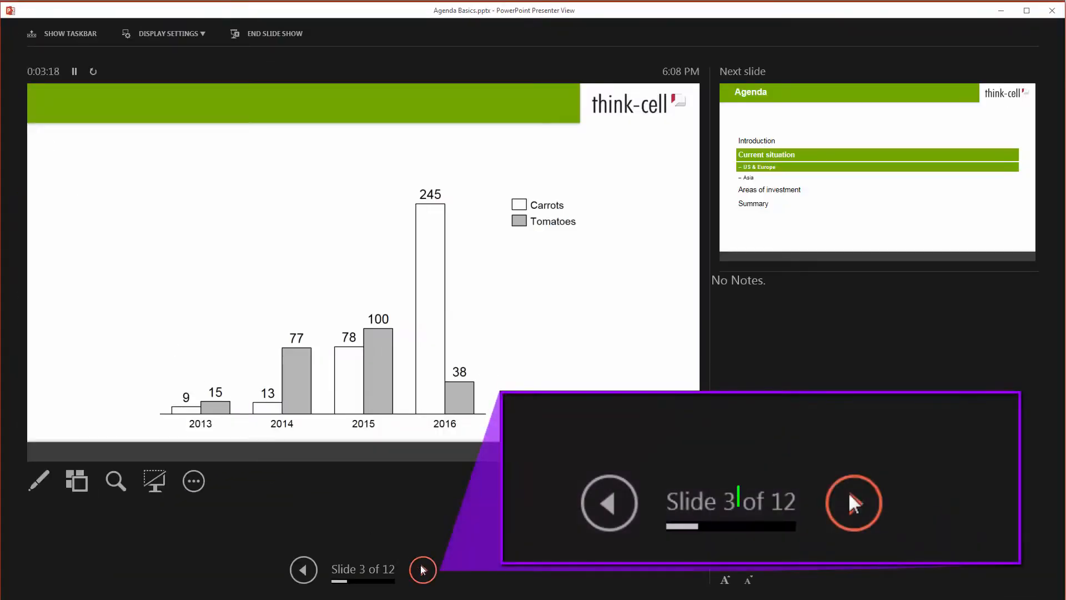